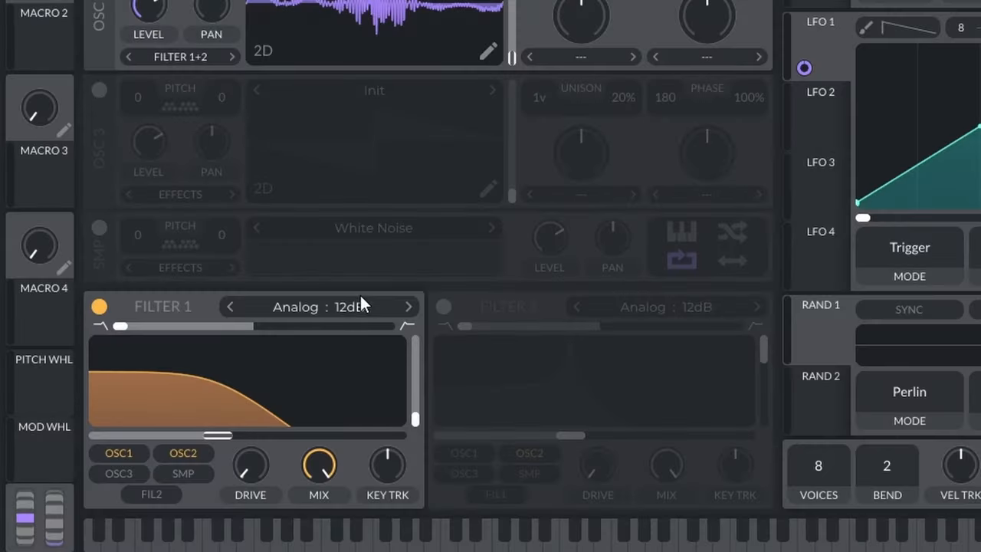
Pick Quad Saw as OSC 2's wavetable and raise unison voices on both oscillators.
left_click(444, 306)
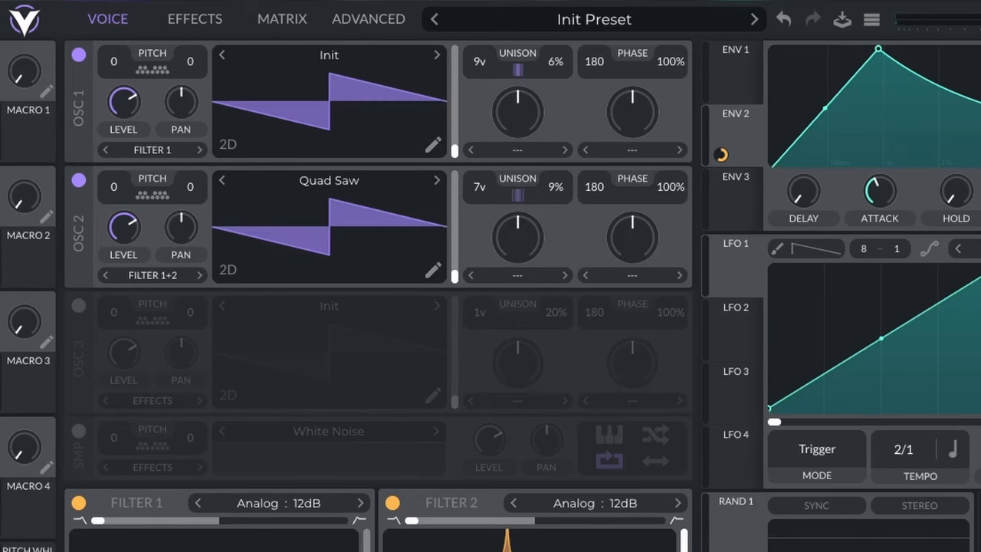
scroll("down", 3)
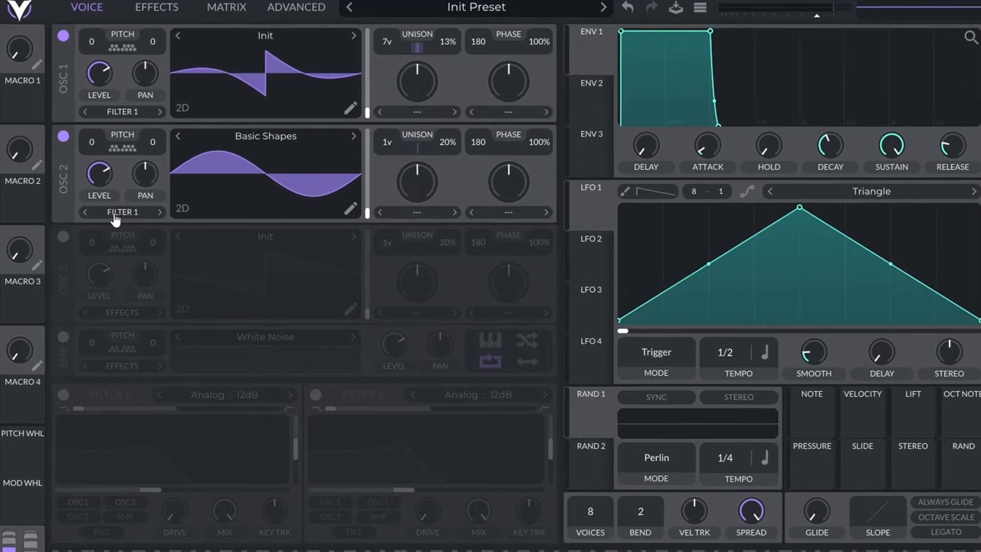
Route OSC 2 to DIRECT OUT and bring up Vital's effects rack.
left_click(122, 212)
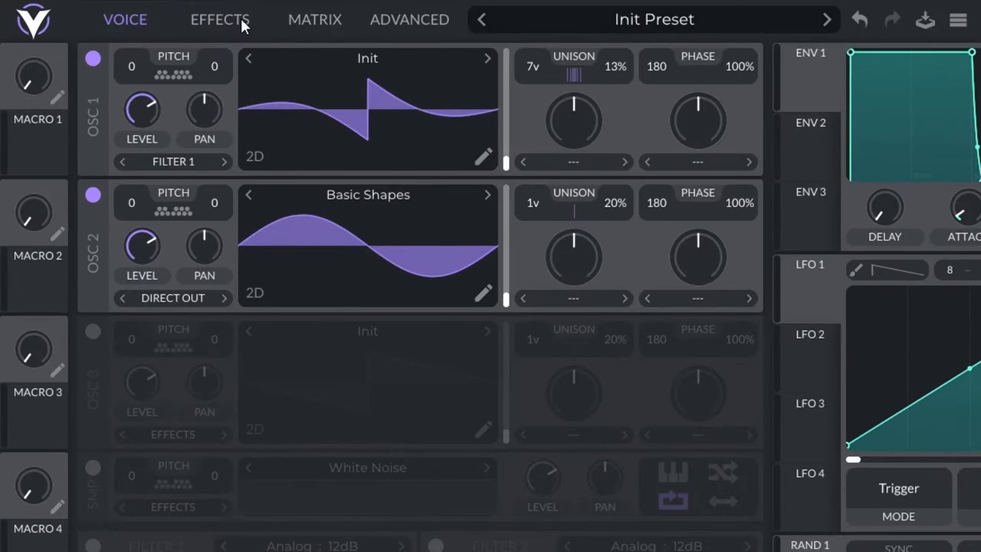
left_click(220, 19)
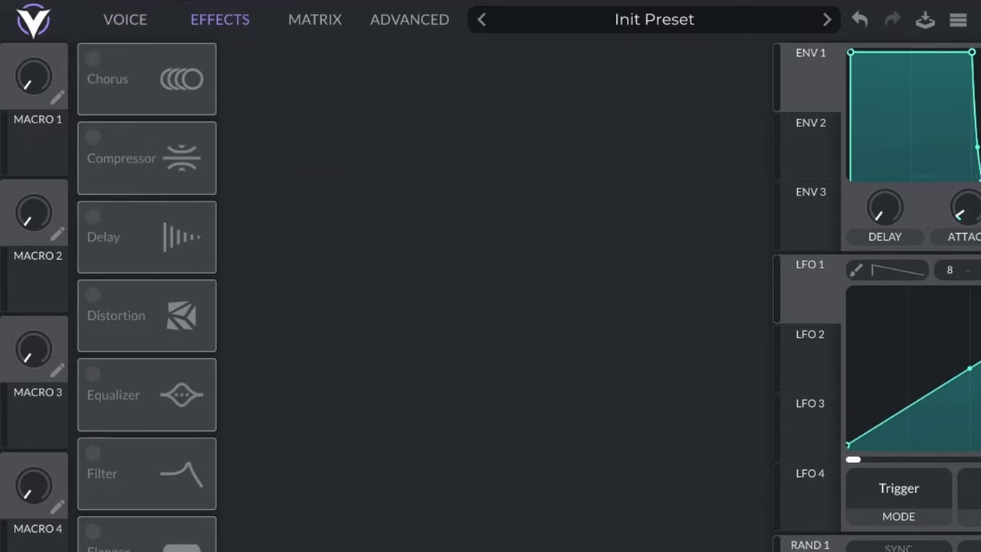
left_click(145, 237)
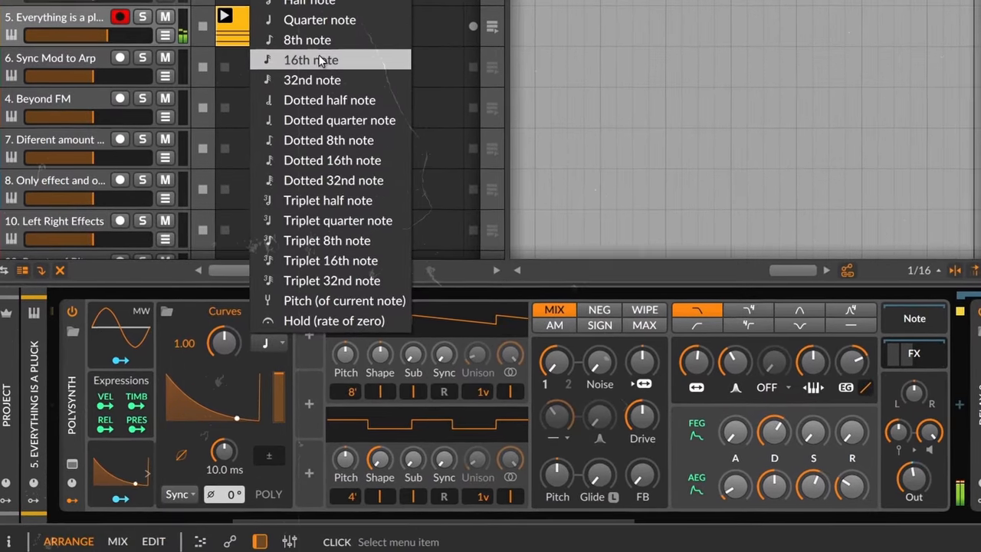
Set the Curves modulator's synced rate to a 16th note.
left_click(310, 59)
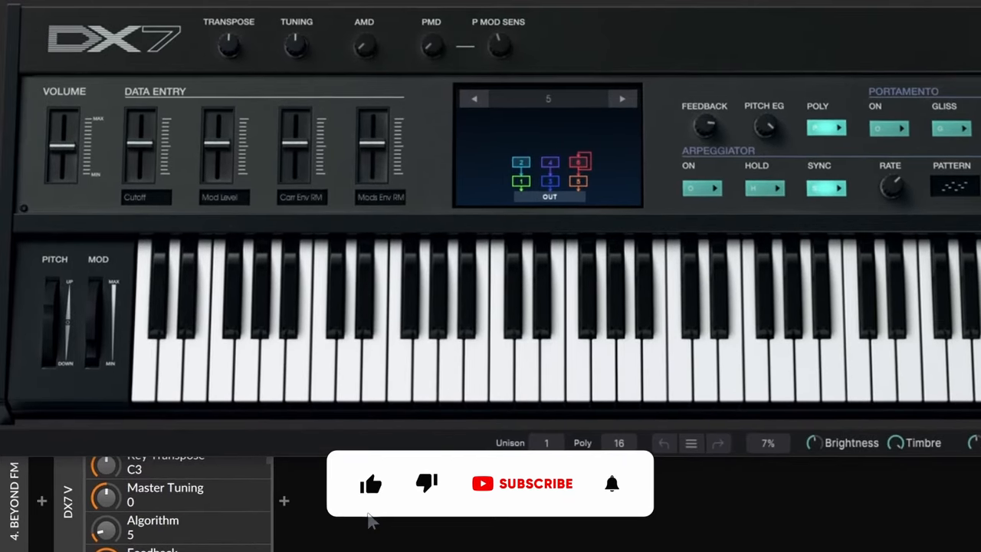
Open the DX7 V editor on E.PIANO 1 and show its advanced parameters.
left_click(522, 483)
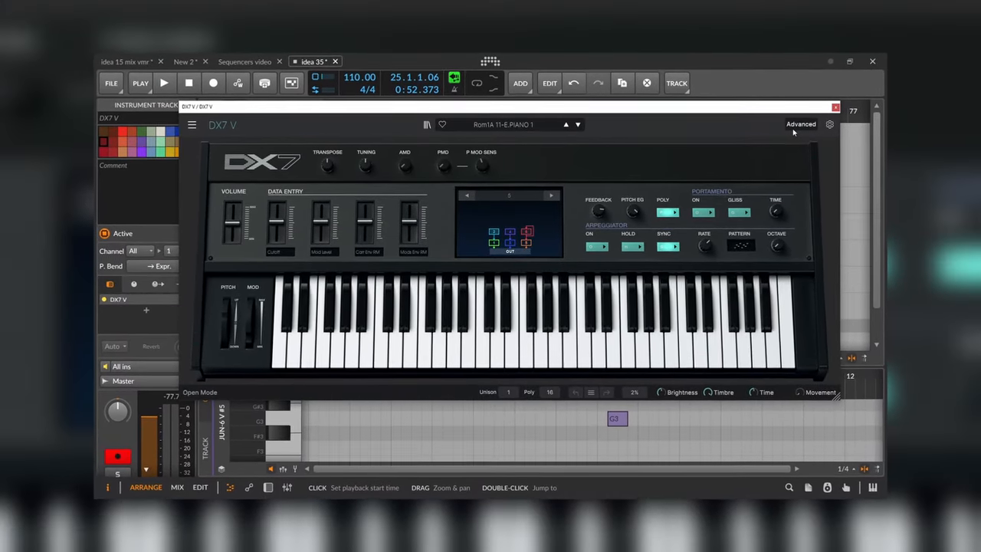
left_click(800, 124)
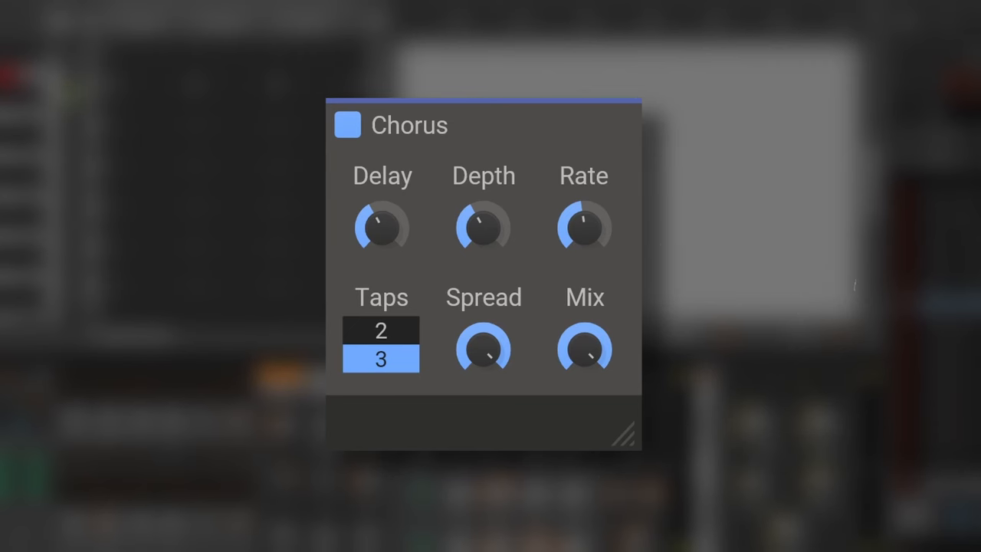
mouse_move(466, 226)
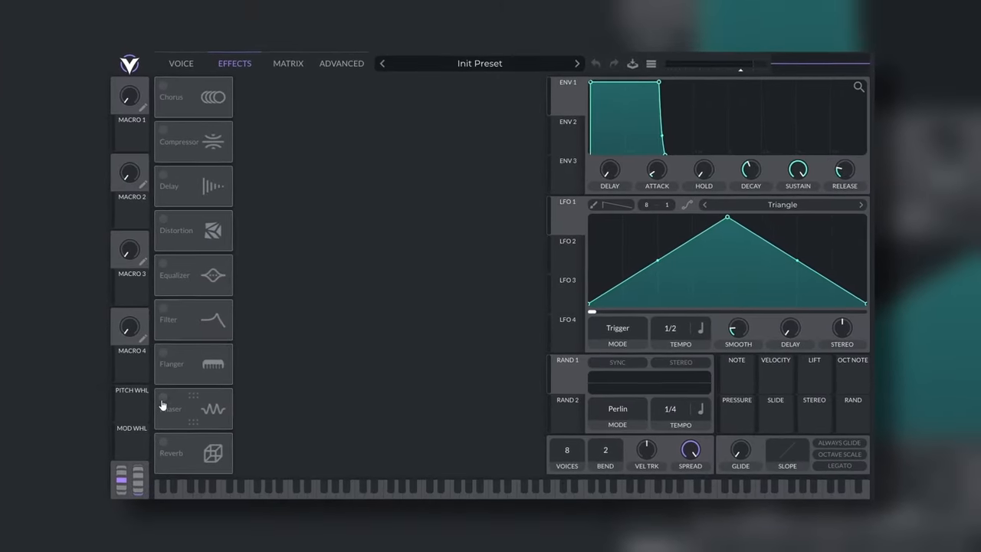
Enable the phaser and raise the flanger's feedback amount.
left_click(164, 395)
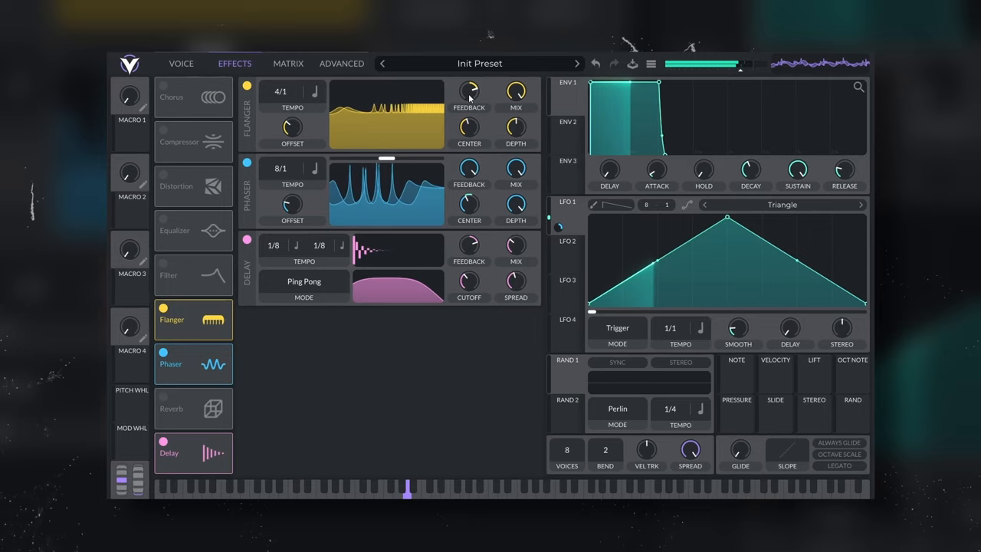
left_click_drag(468, 90, 469, 76)
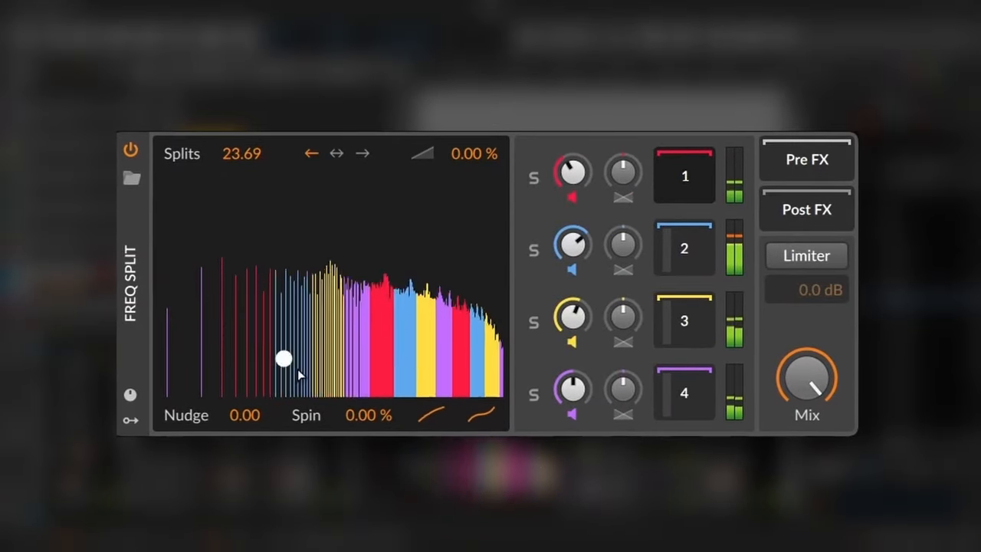
Increase the Freq Split's number of alternating splits in the split display.
left_click_drag(283, 358, 354, 204)
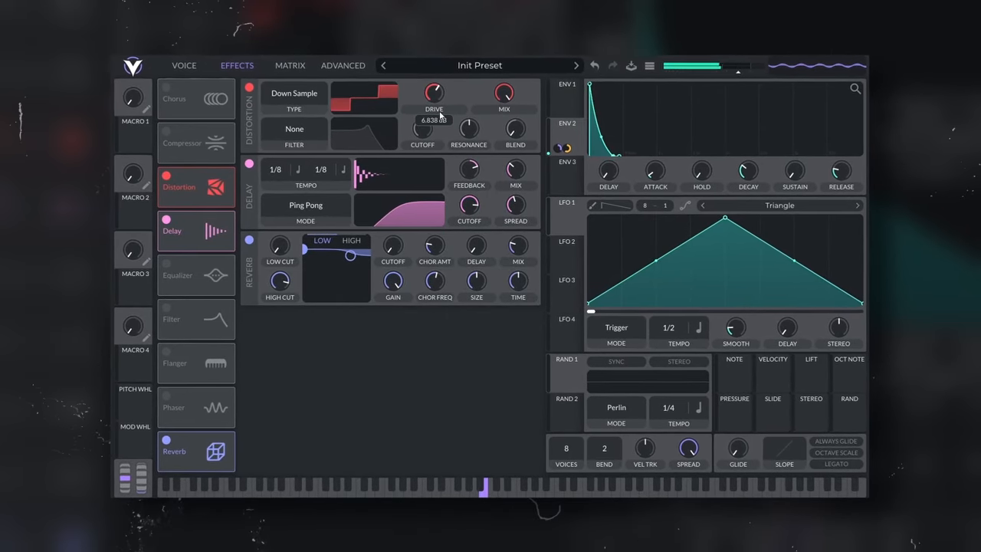
Raise the Down Sample distortion's drive.
left_click_drag(434, 92, 433, 84)
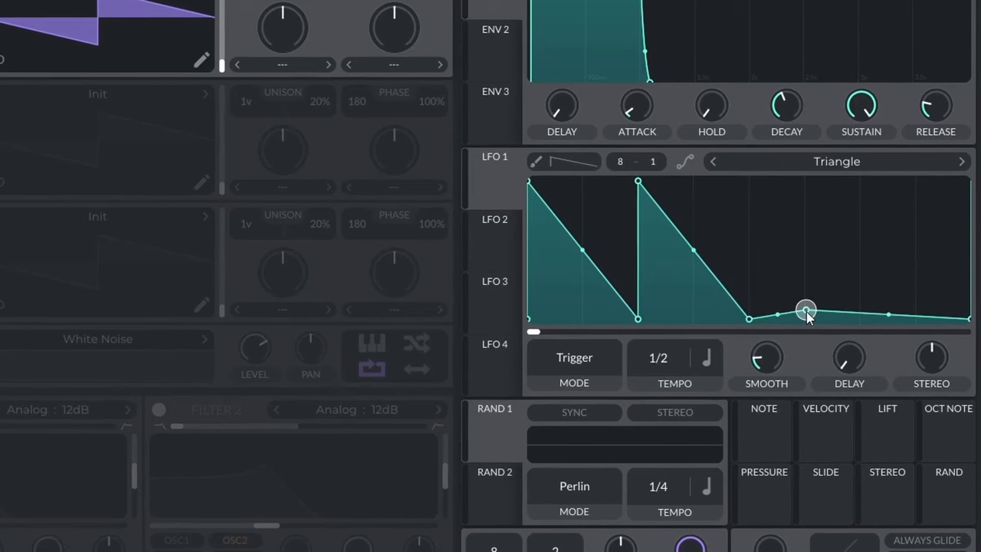
Reshape the flat tail of LFO 1's curve.
left_click_drag(805, 310, 961, 180)
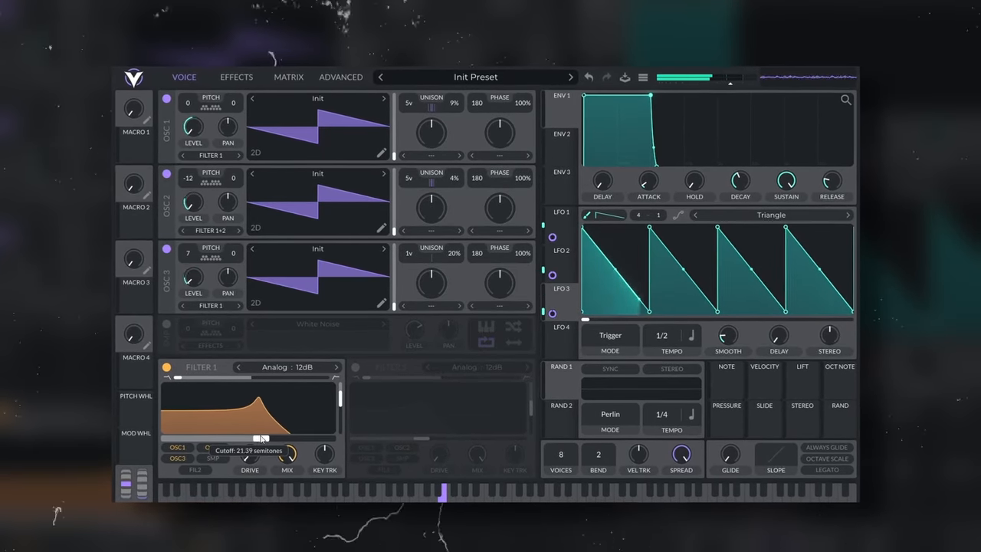
Set LFO 1's modulation depth on Filter 1's cutoff.
left_click_drag(260, 437, 310, 436)
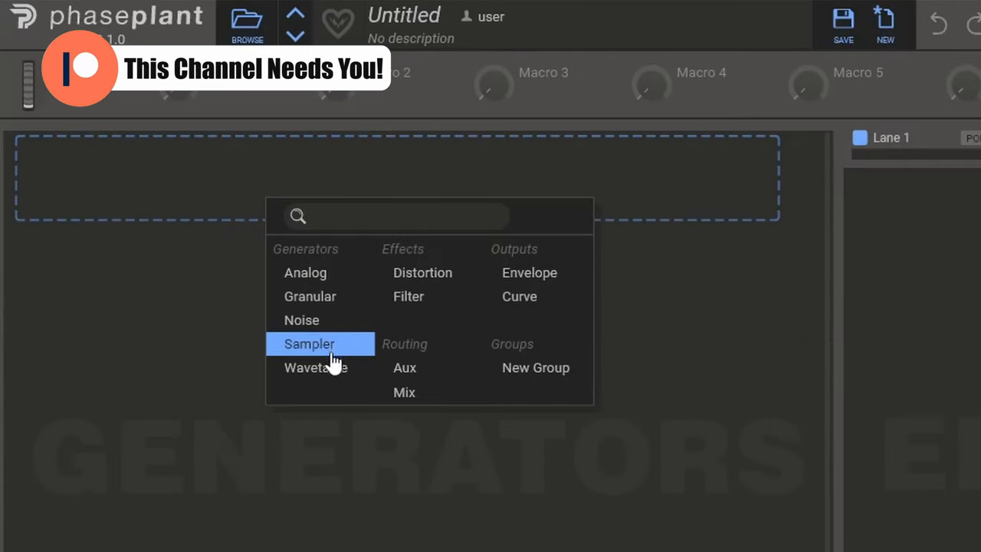
Add a Sampler generator to the empty Phase Plant patch.
left_click(315, 367)
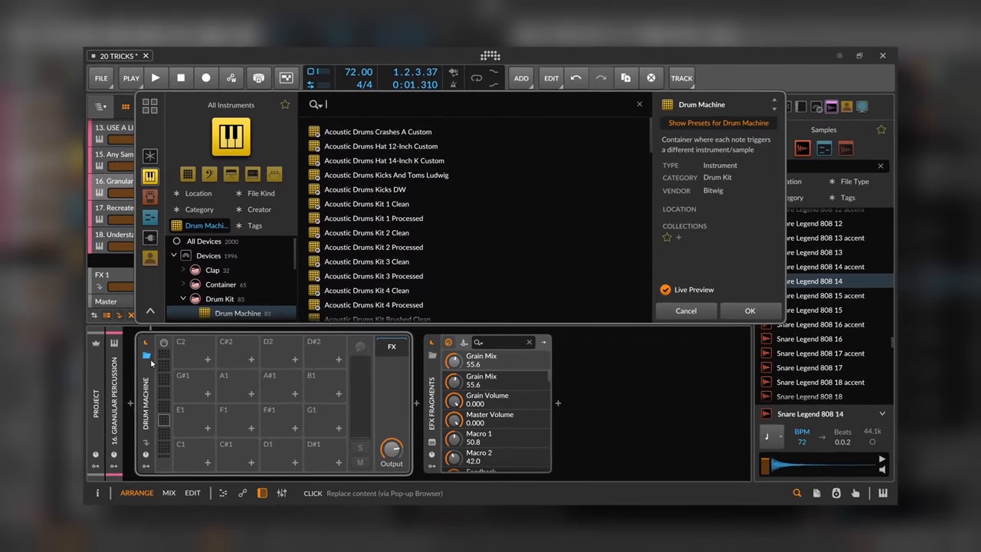
Load the Acoustic Drums Kit 1 Clean preset into the Drum Machine.
left_click(750, 310)
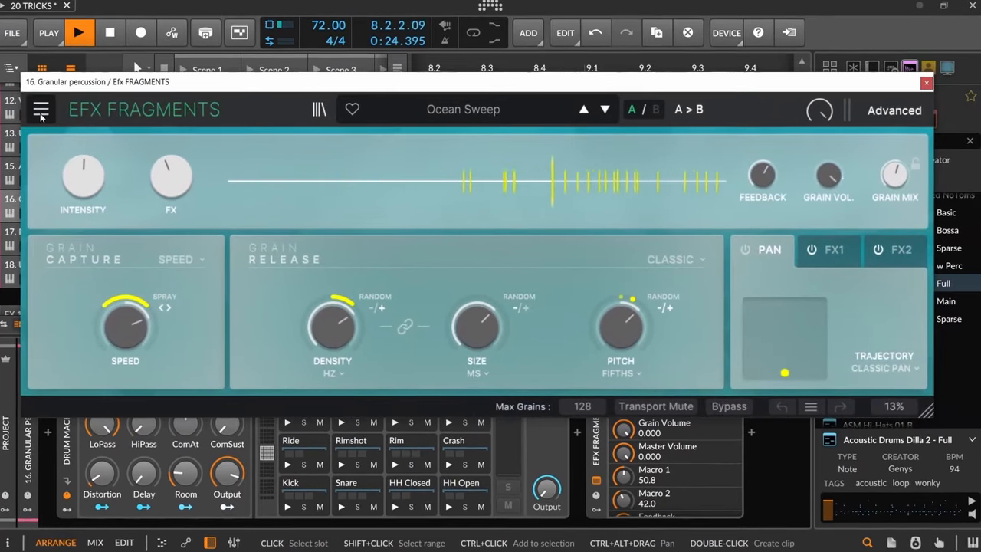
Play the acoustic drum kit through EFX Fragments' Ocean Sweep preset, then return to the device view.
left_click(41, 109)
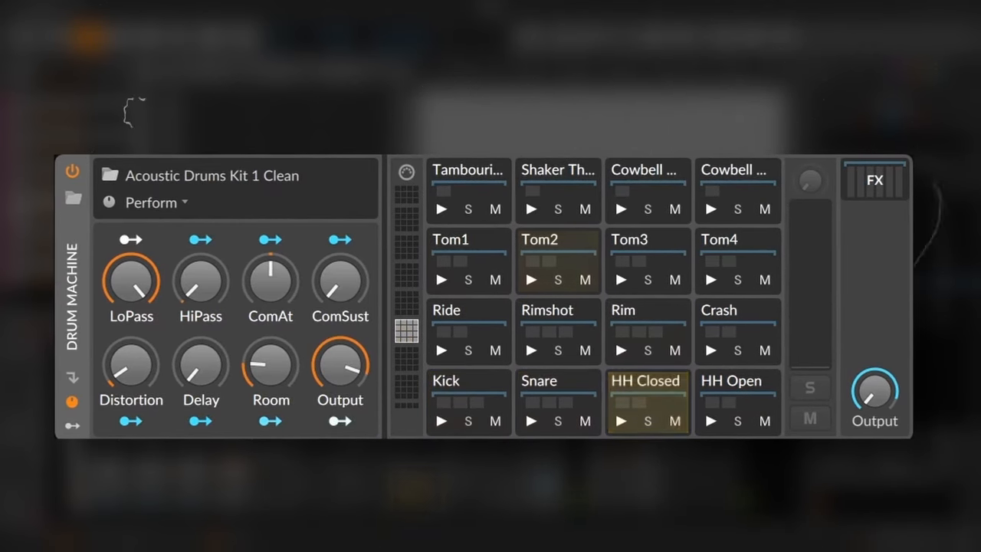
left_click(647, 402)
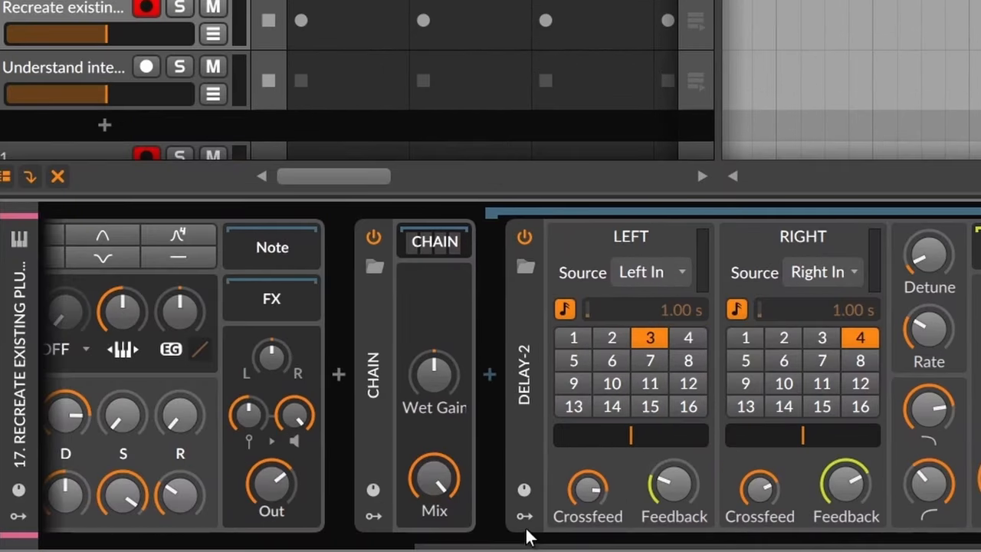
mouse_move(376, 519)
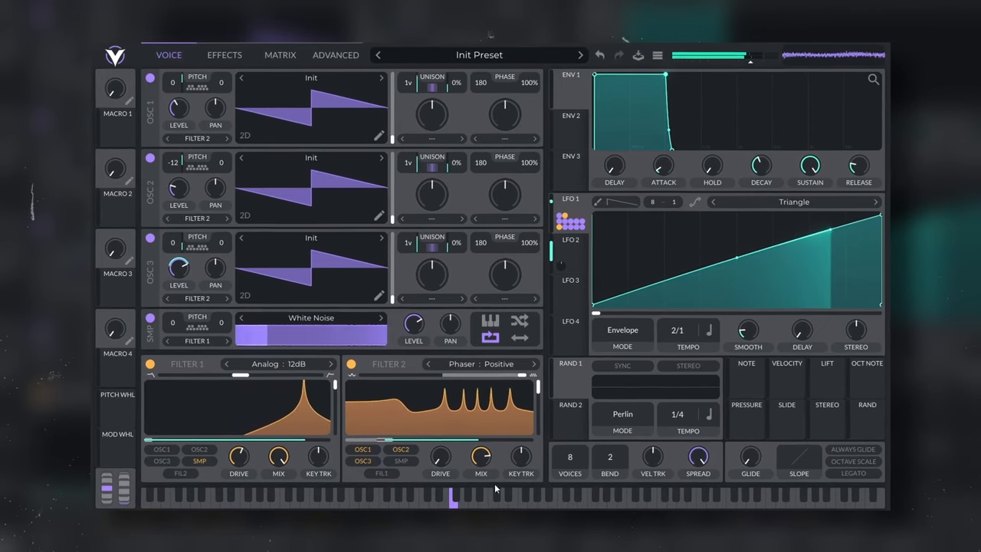
Show Vital's Effects section to enable chorus, compressor, delay, distortion, flanger and reverb.
left_click(224, 54)
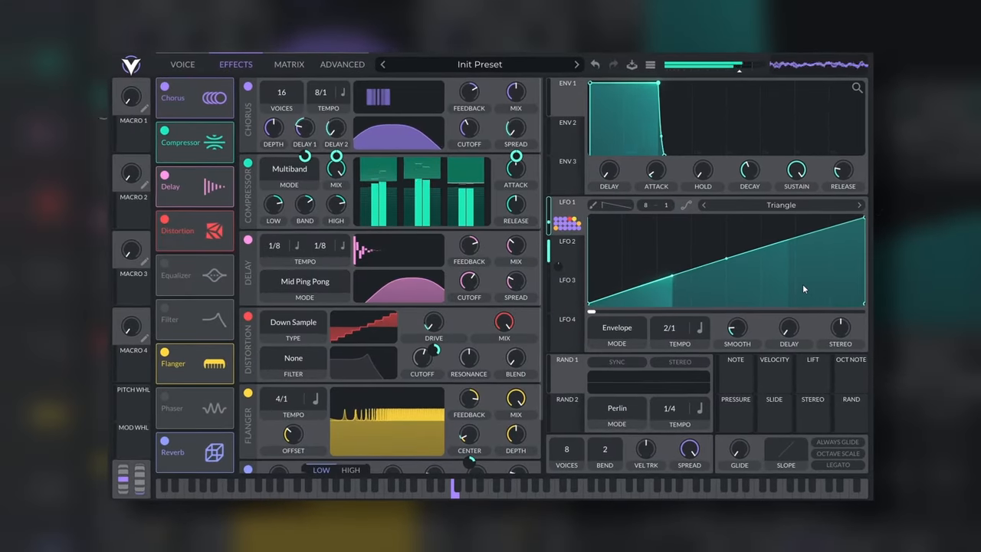